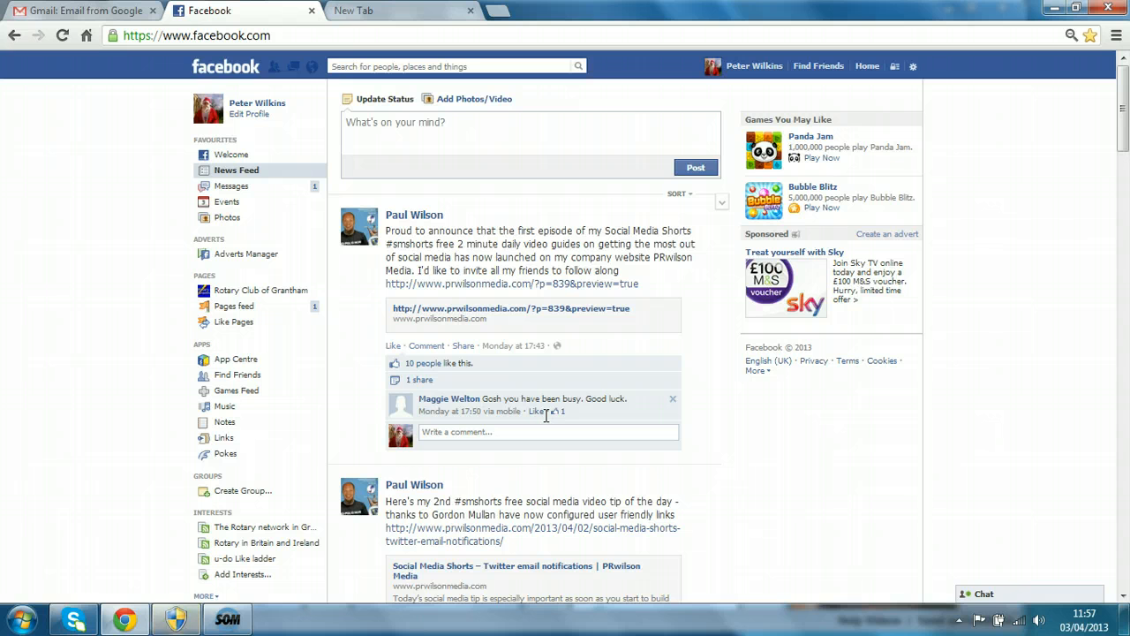
mouse_move(834, 167)
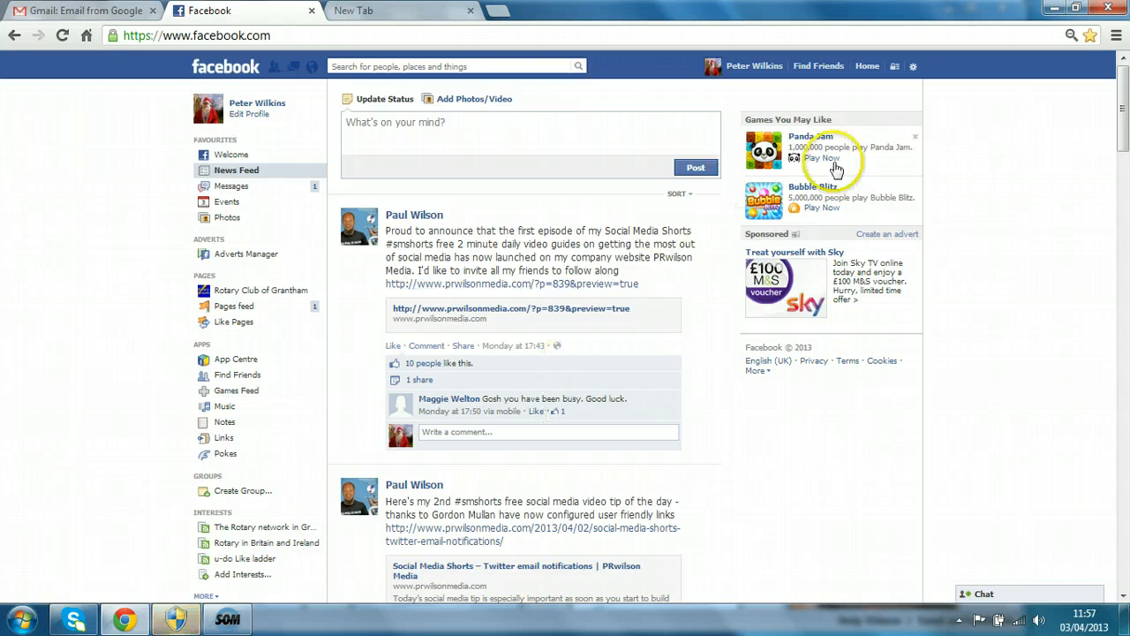
Go to your own profile timeline and scroll through it down to the 'Born on' entry and back
scroll(down, 3)
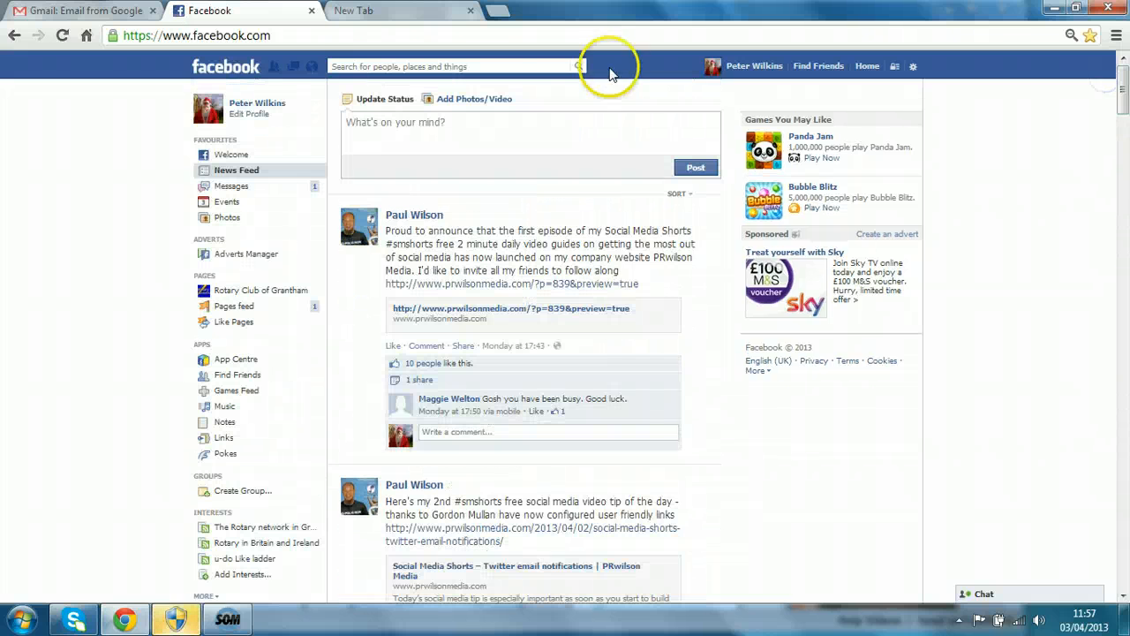
click(258, 102)
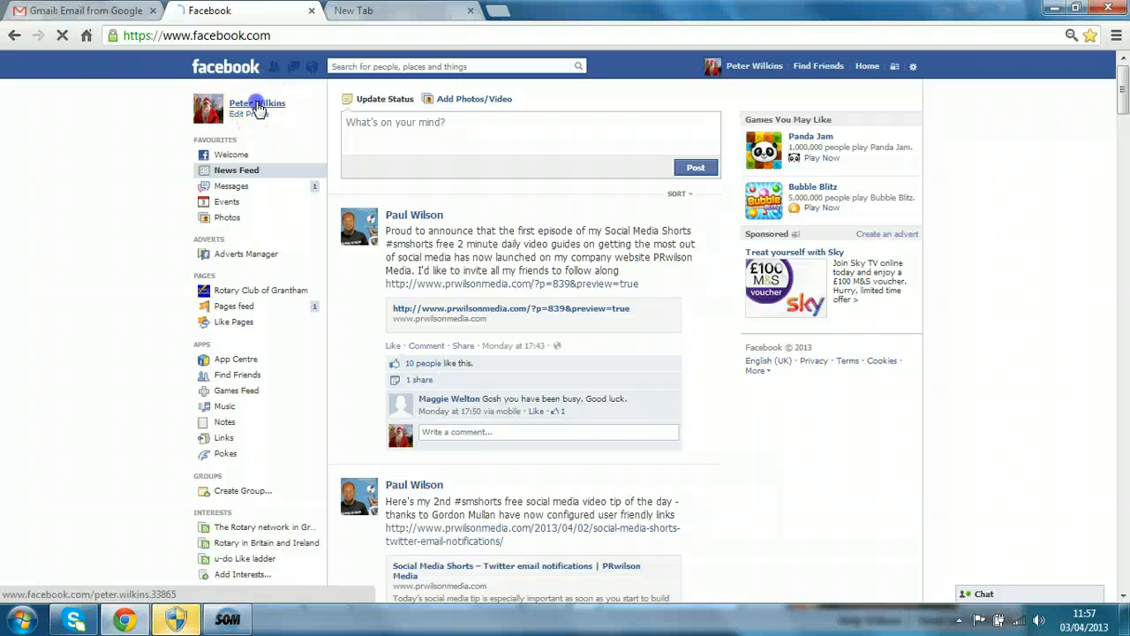
click(258, 103)
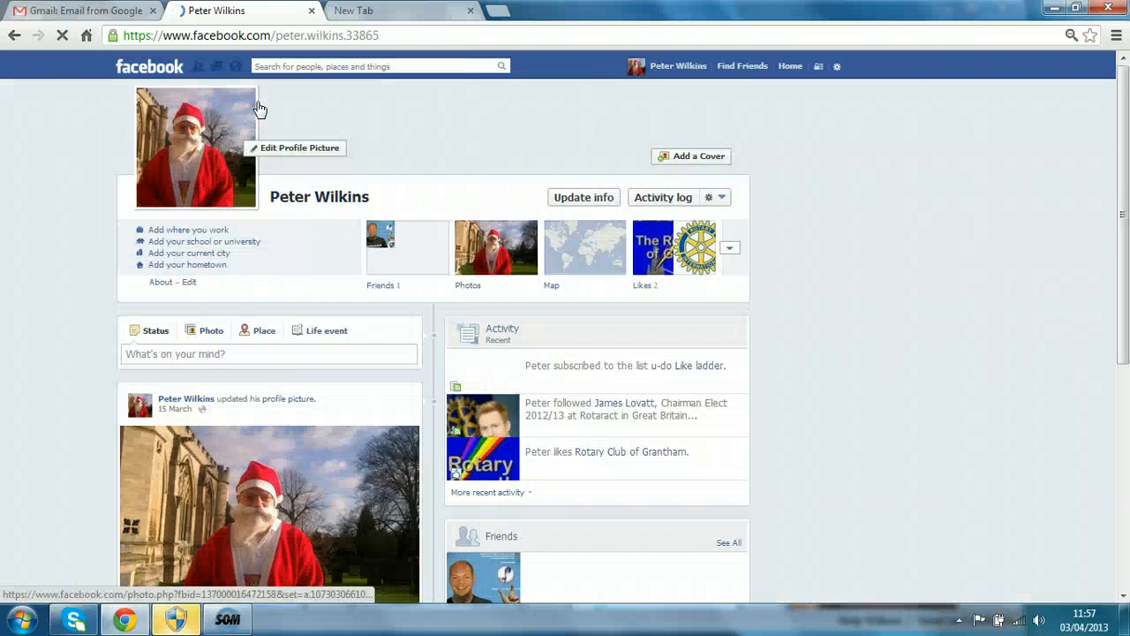
scroll(down, 3)
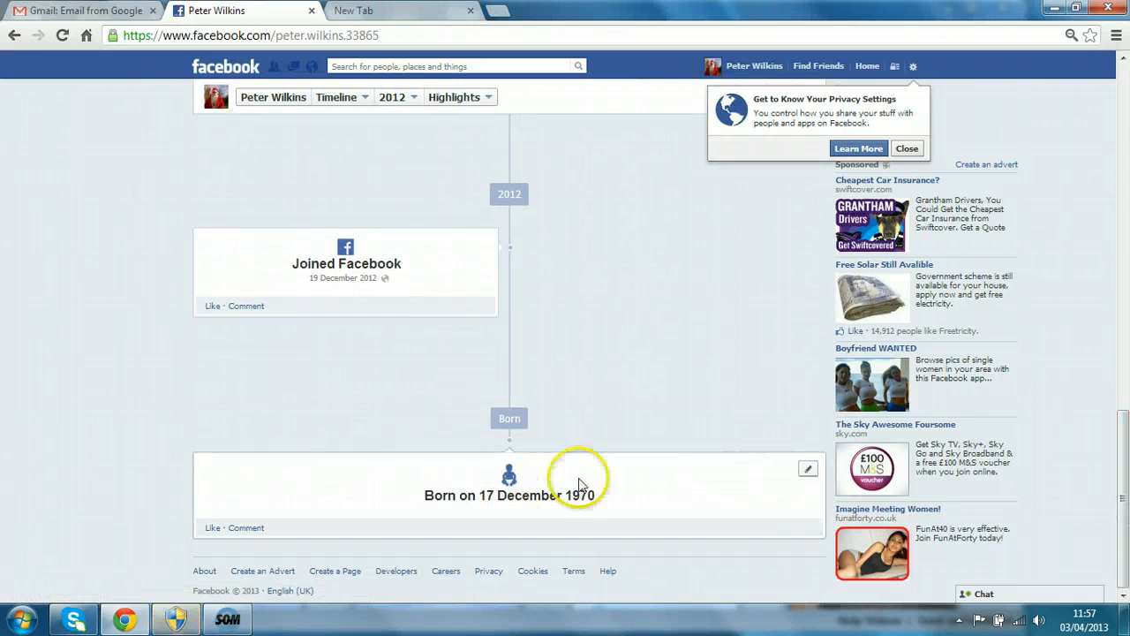
scroll(up, 3)
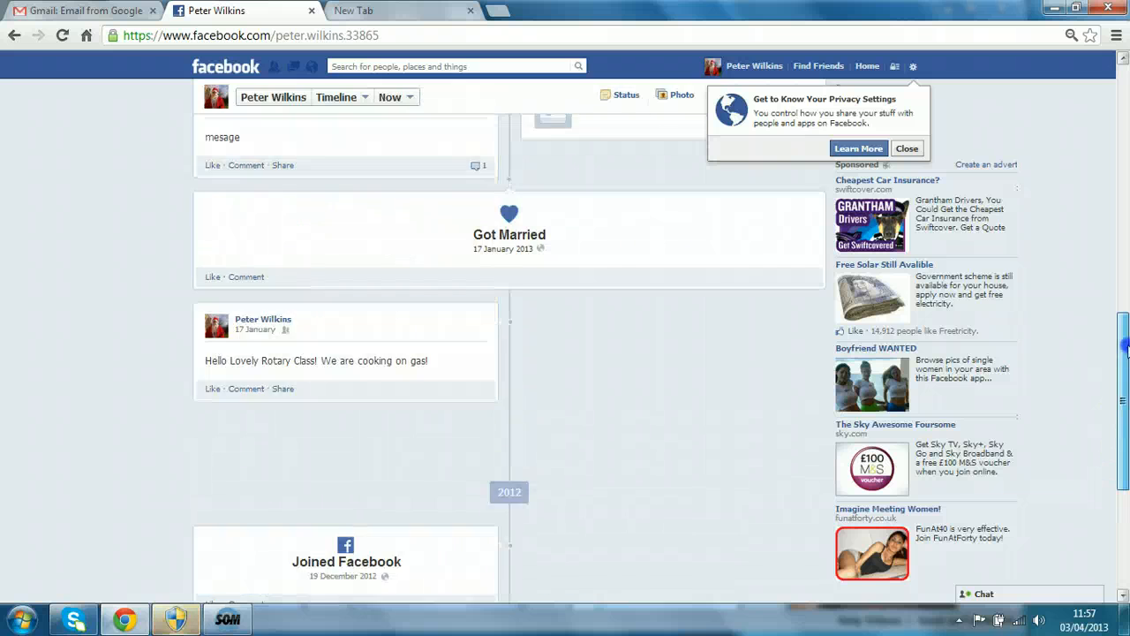
scroll(up, 3)
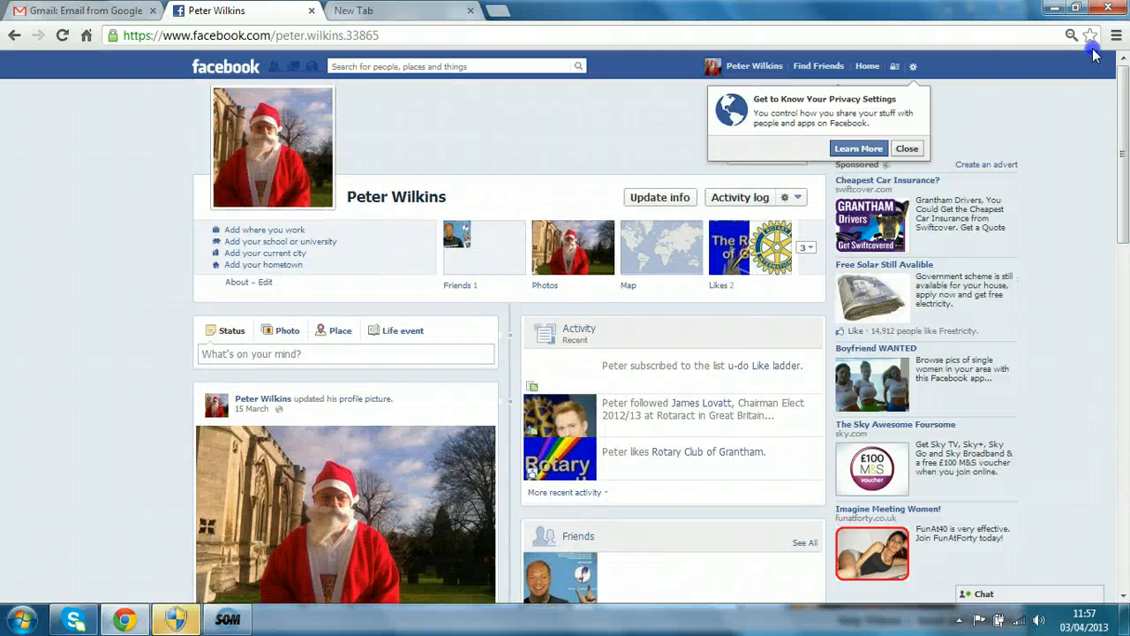
mouse_move(997, 25)
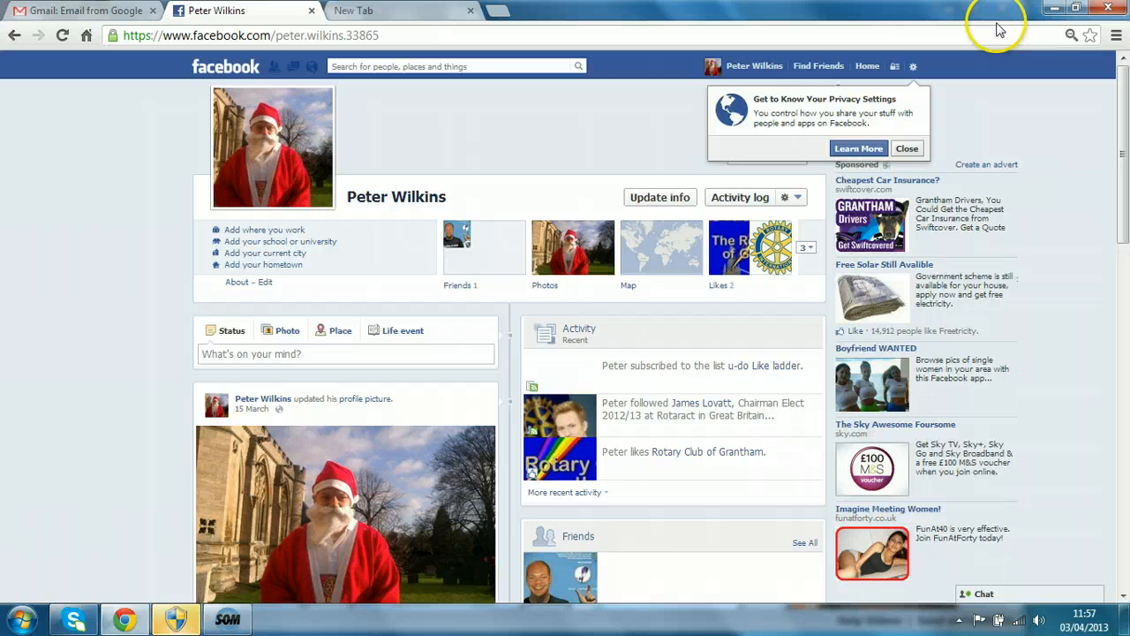
mouse_move(660, 198)
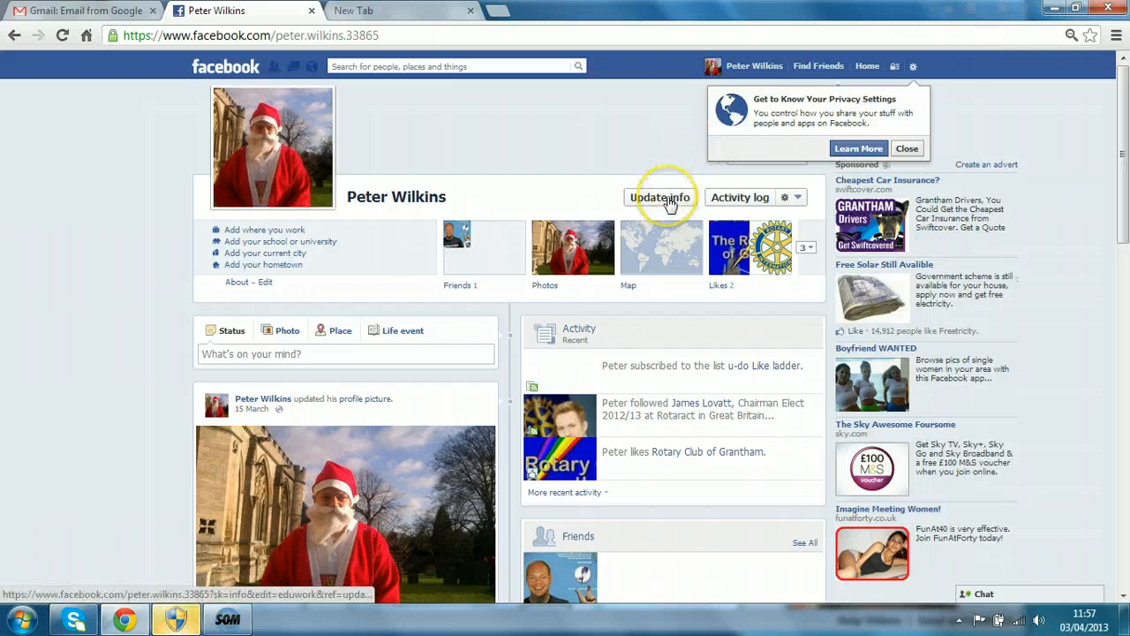
Use 'Update info' on the cover to reach the profile's About editing page
click(661, 198)
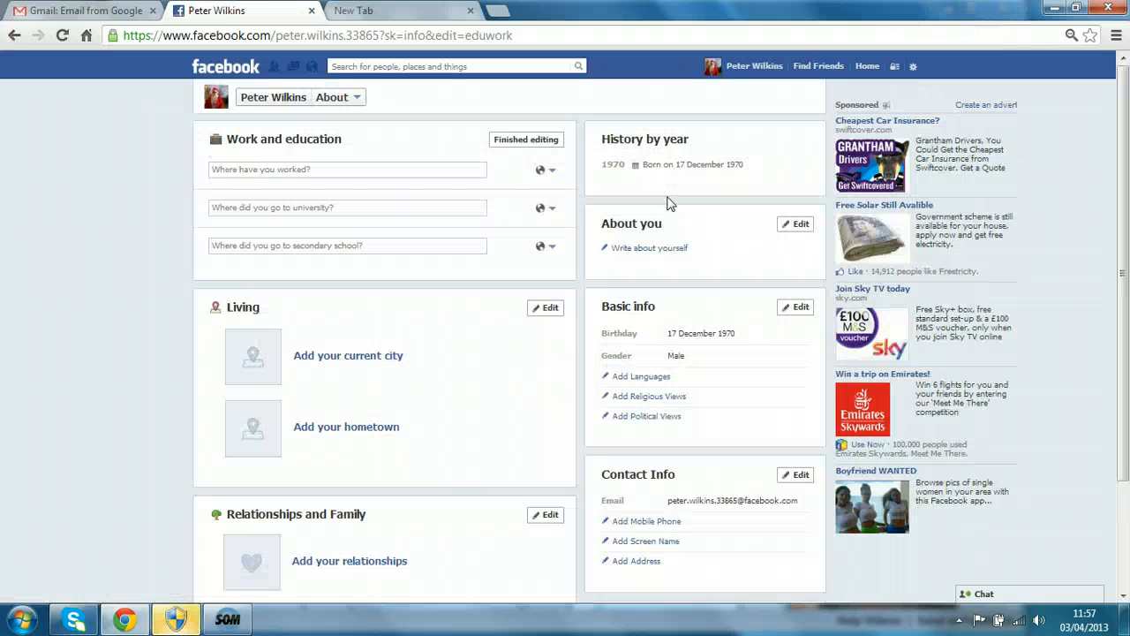
mouse_move(763, 132)
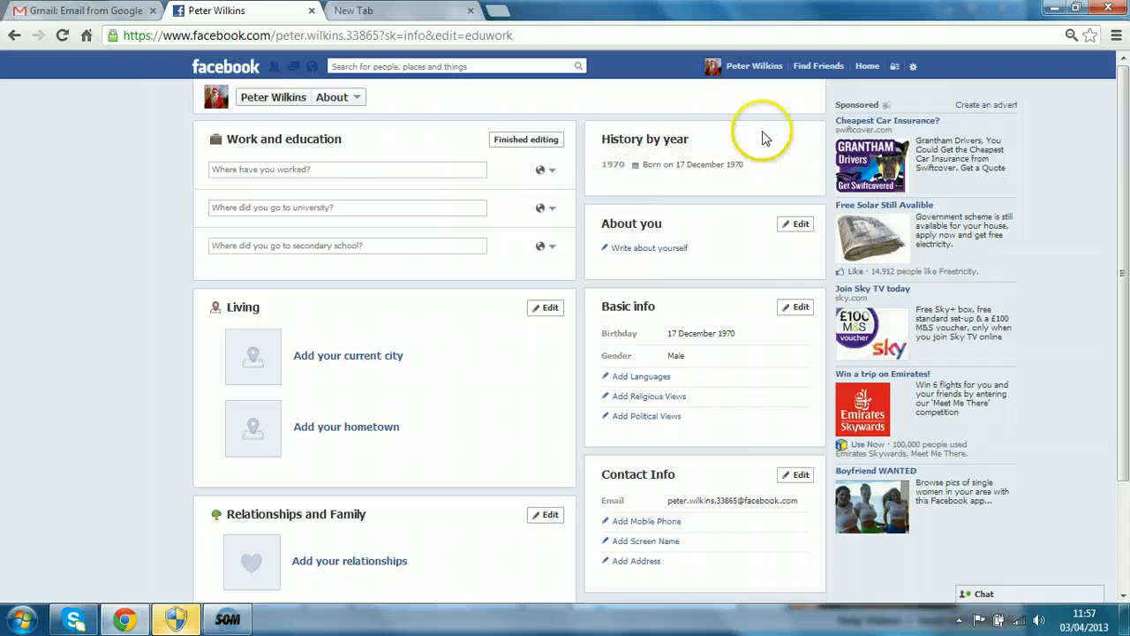
mouse_move(798, 307)
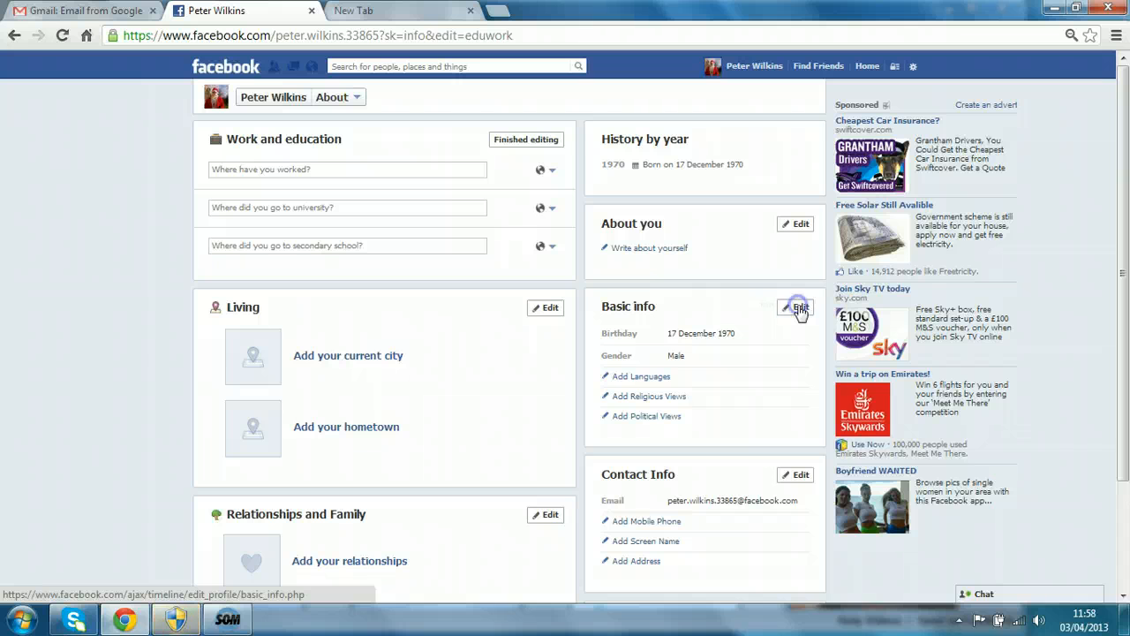
In Basic info, set birthday visibility to 'Don't show my birthday on my timeline' and save
click(795, 308)
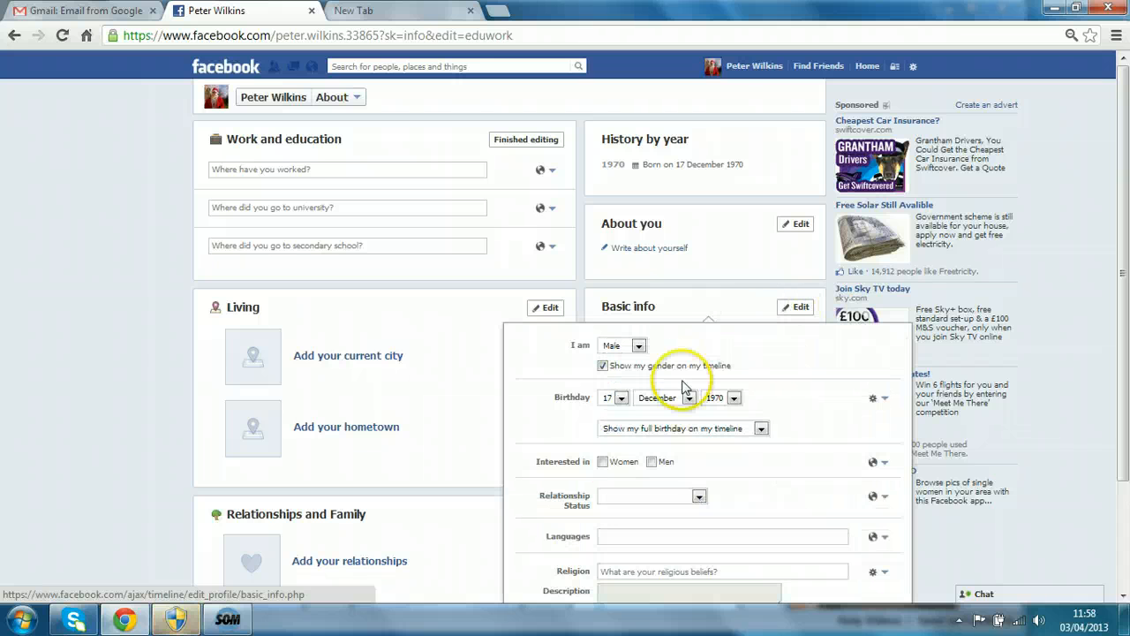
mouse_move(756, 429)
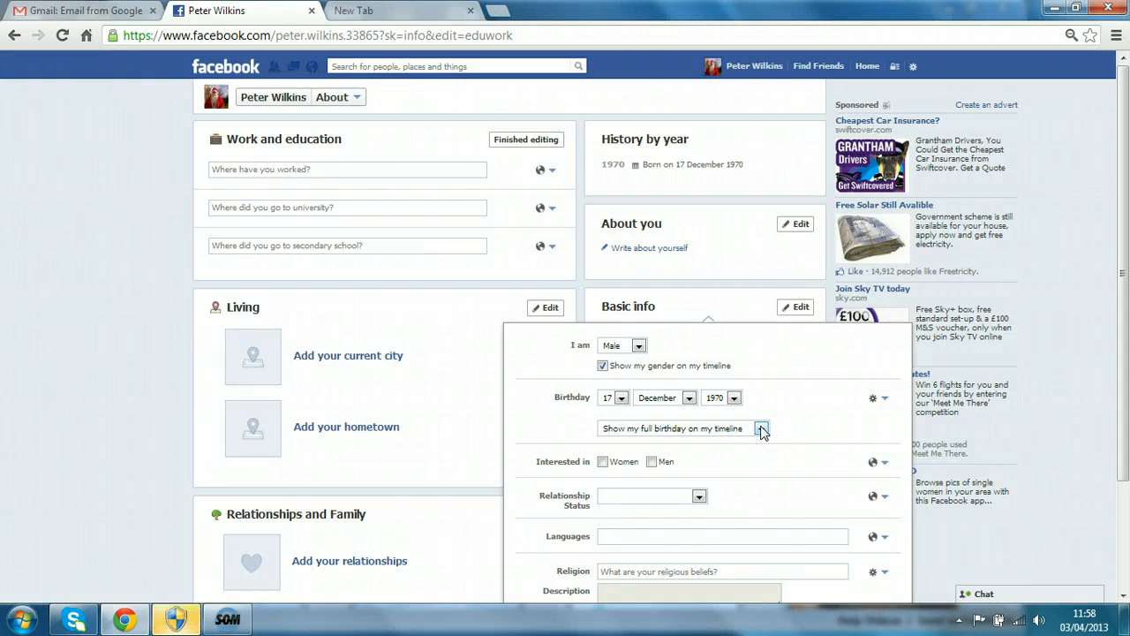
click(762, 429)
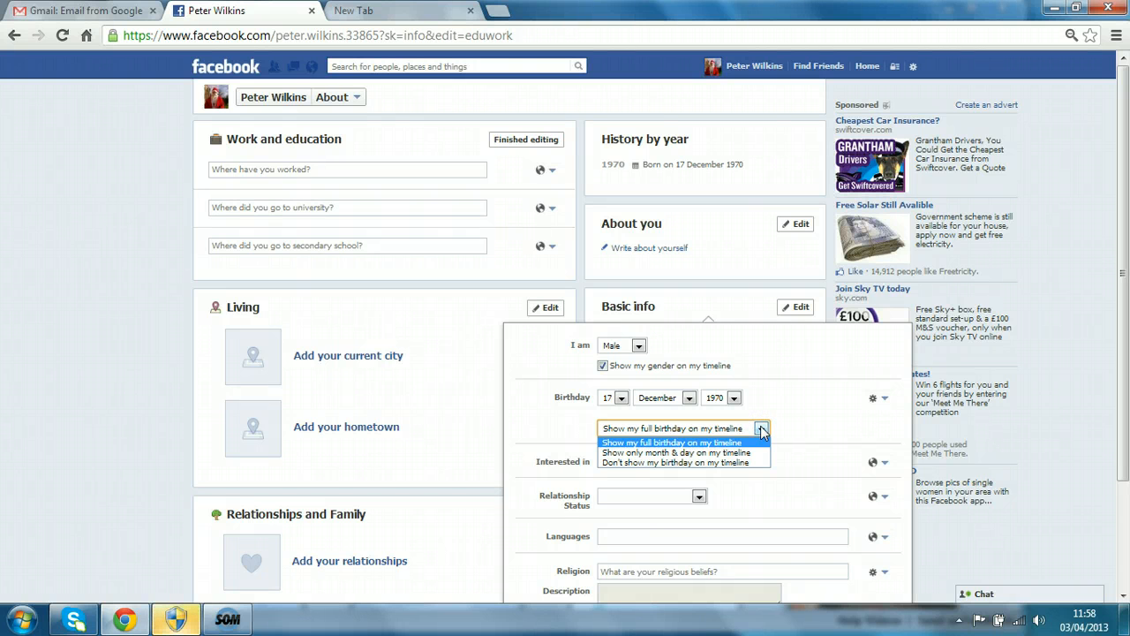
mouse_move(742, 462)
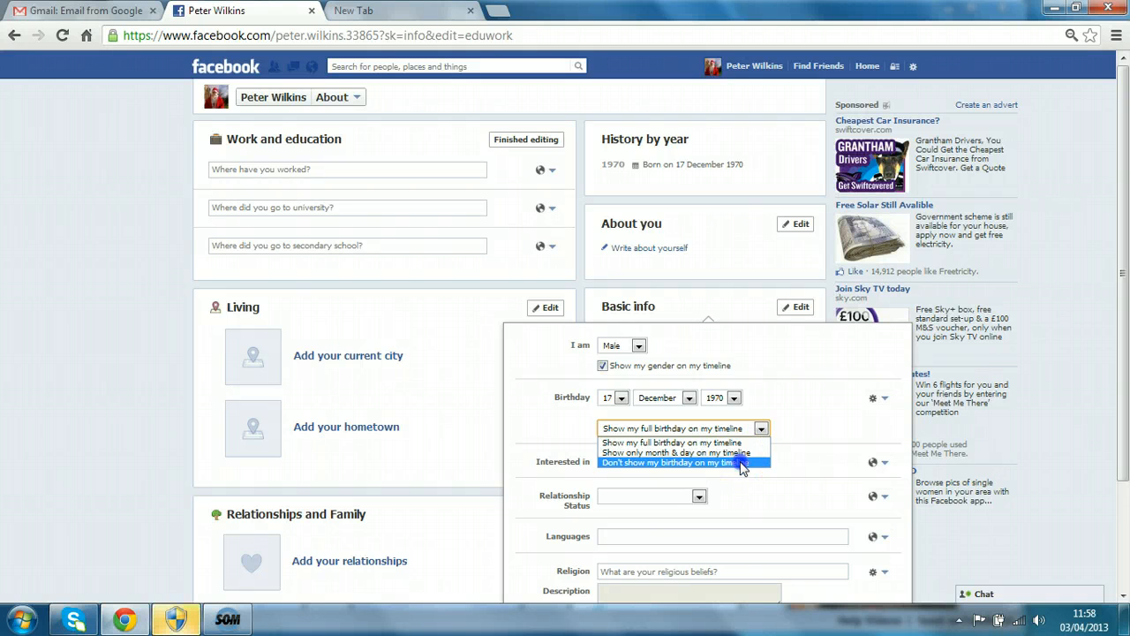
click(673, 462)
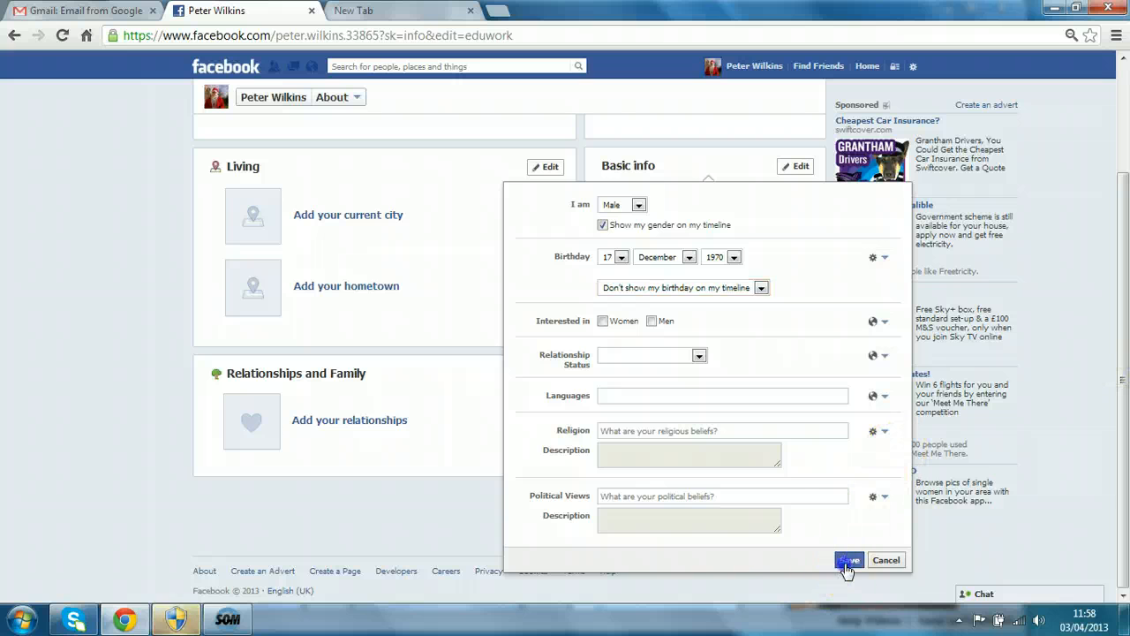
click(848, 560)
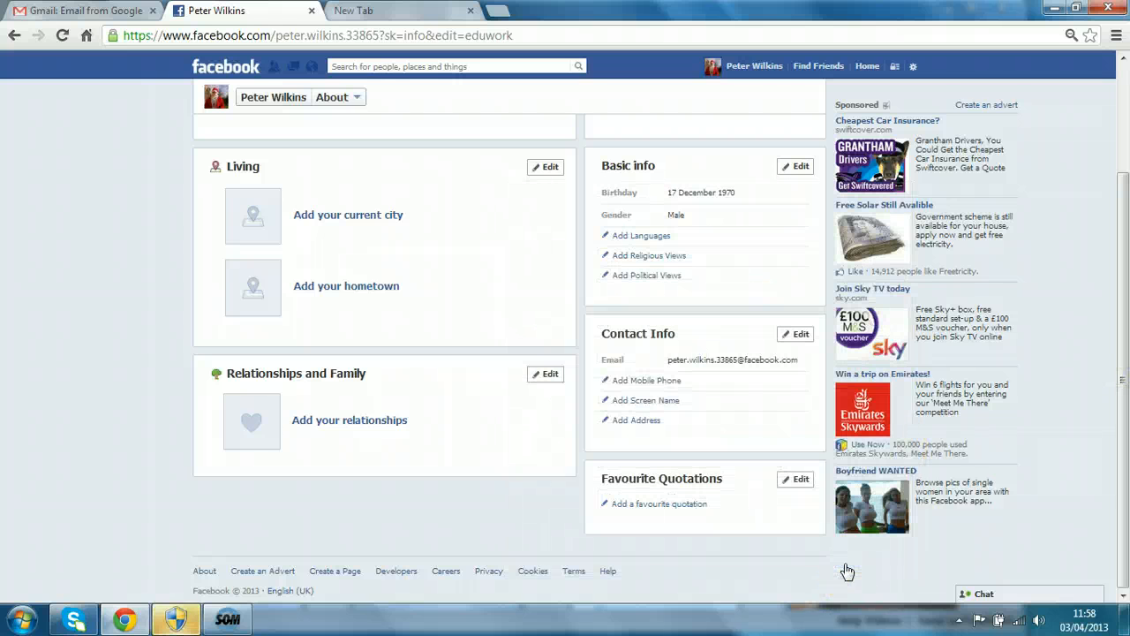